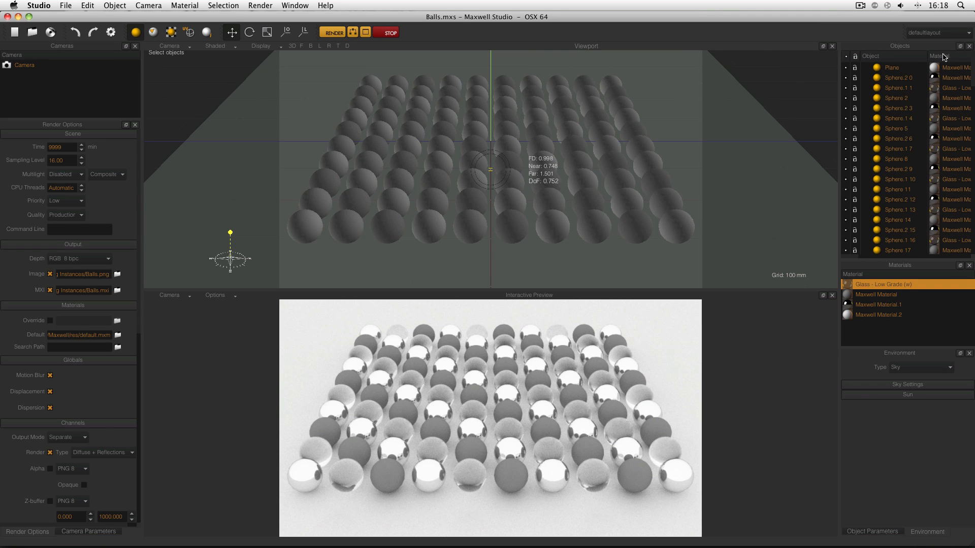
Step: Scroll in the Balls 2 scene, which holds a plane and three spheres
scroll("down", 3)
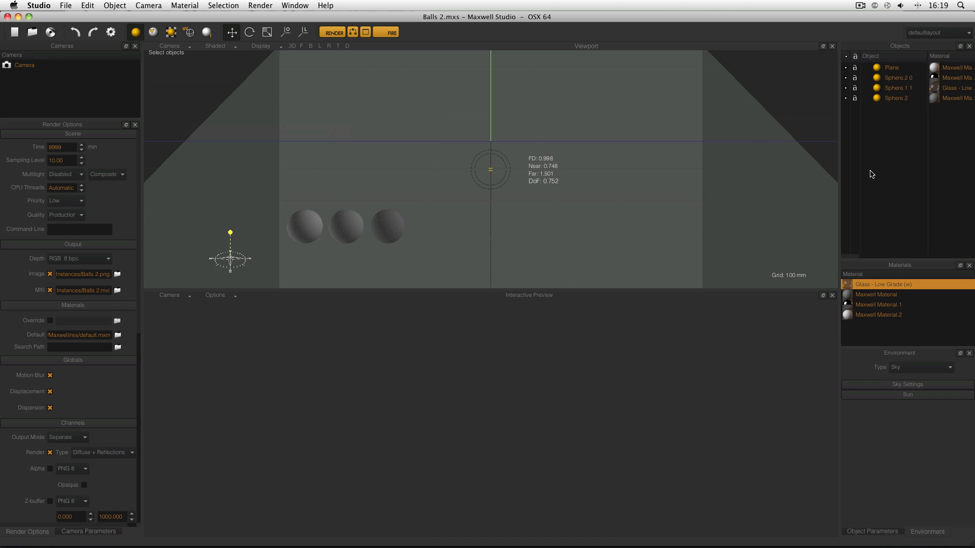
mouse_move(882, 148)
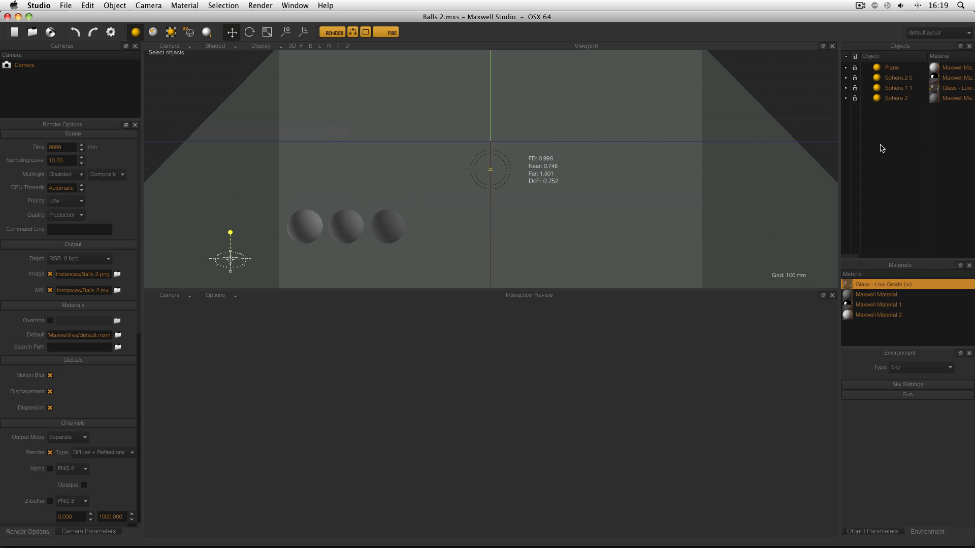
mouse_move(856, 89)
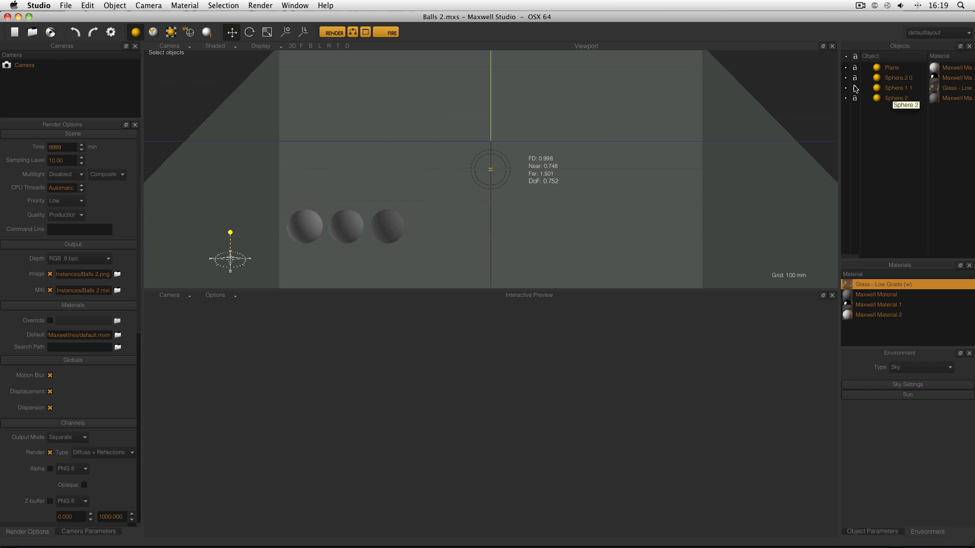
Step: Start the interactive preview render and show the Instances panel from the Window menu
left_click(385, 32)
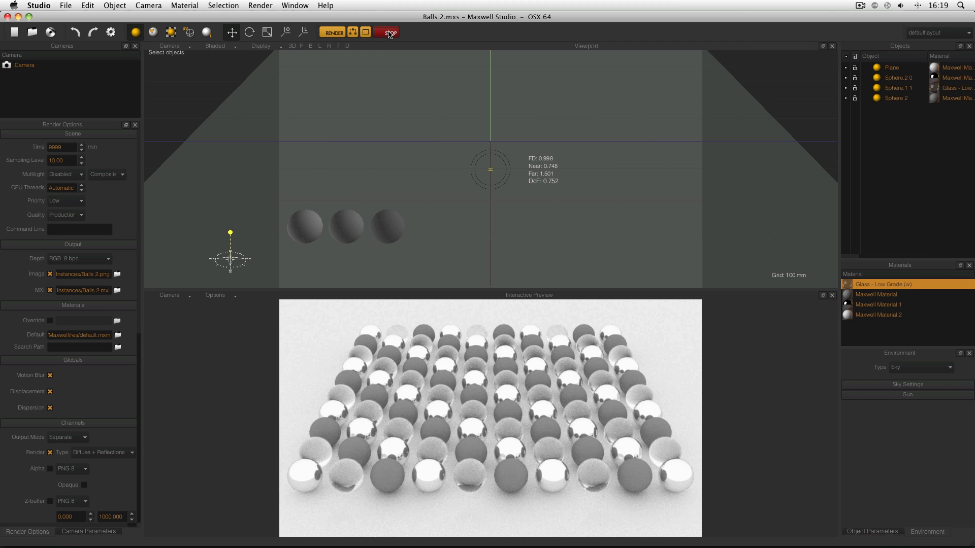
left_click(295, 5)
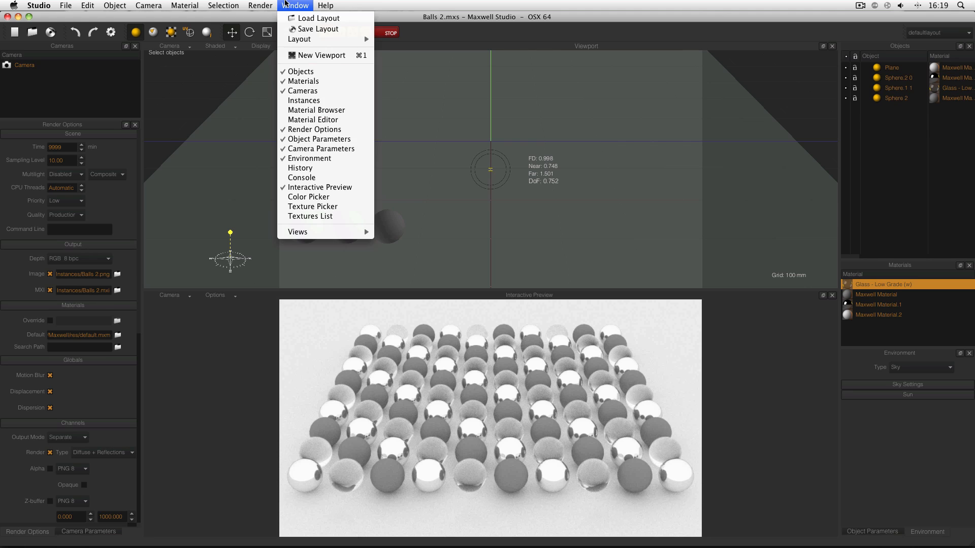
left_click(304, 100)
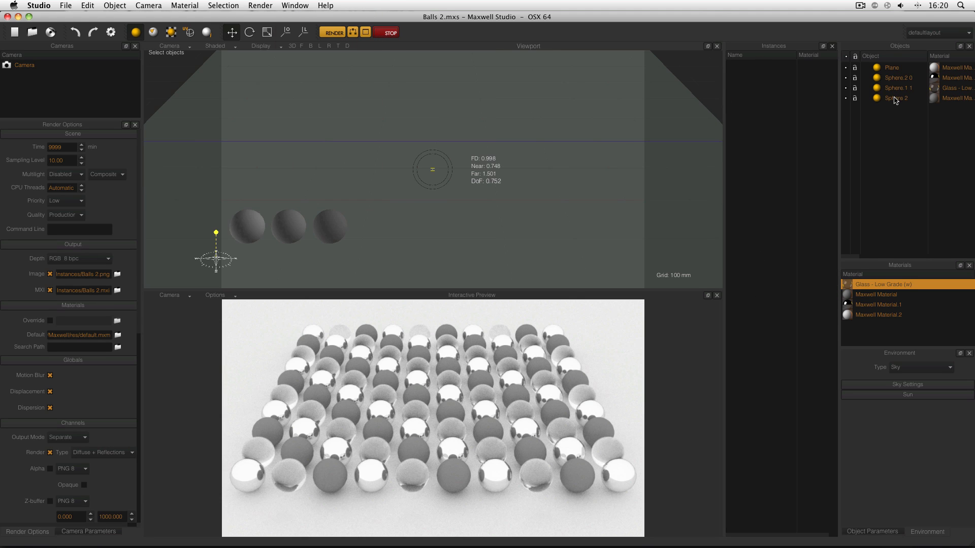
Step: Select Sphere 2 to list its 32 instances (Sphere 2.i1–i32), then click the viewport
left_click(895, 98)
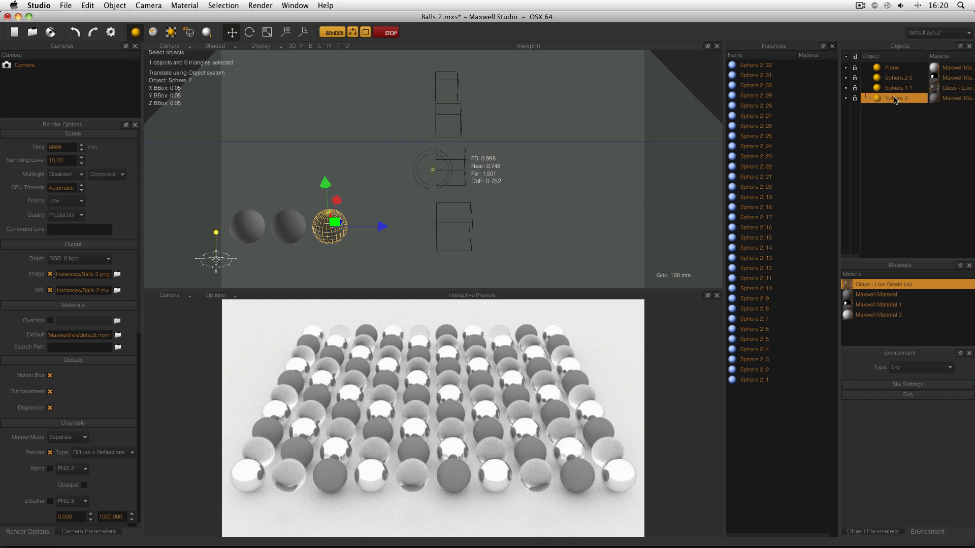
mouse_move(323, 235)
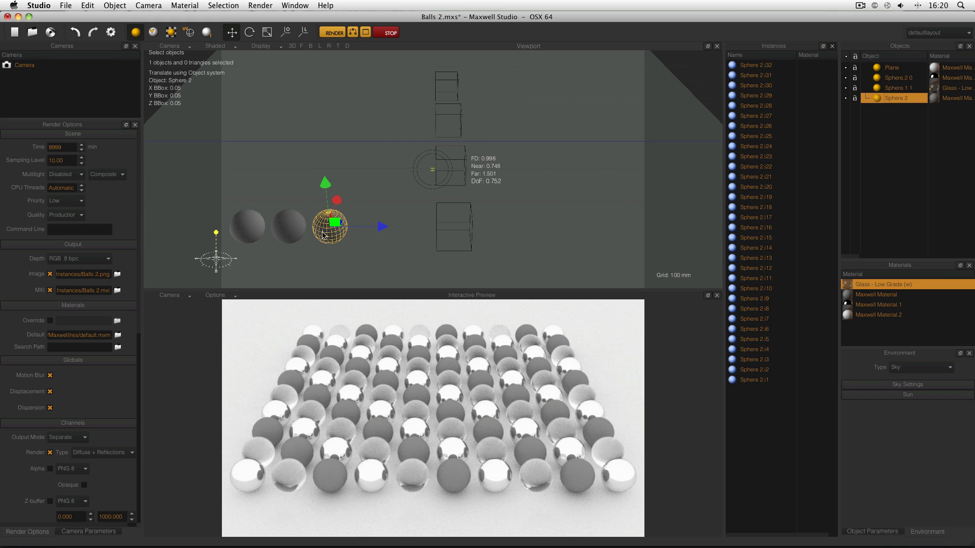
left_click(756, 65)
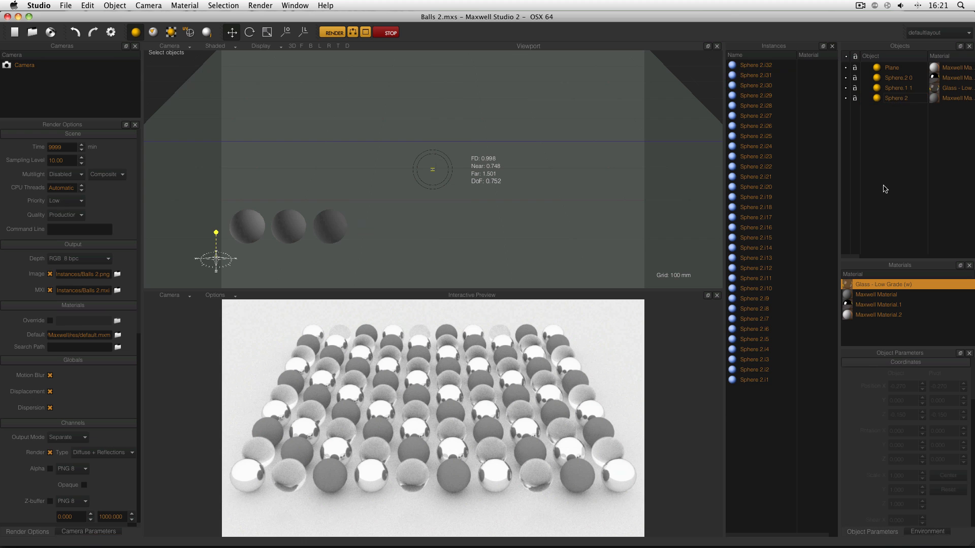
mouse_move(782, 147)
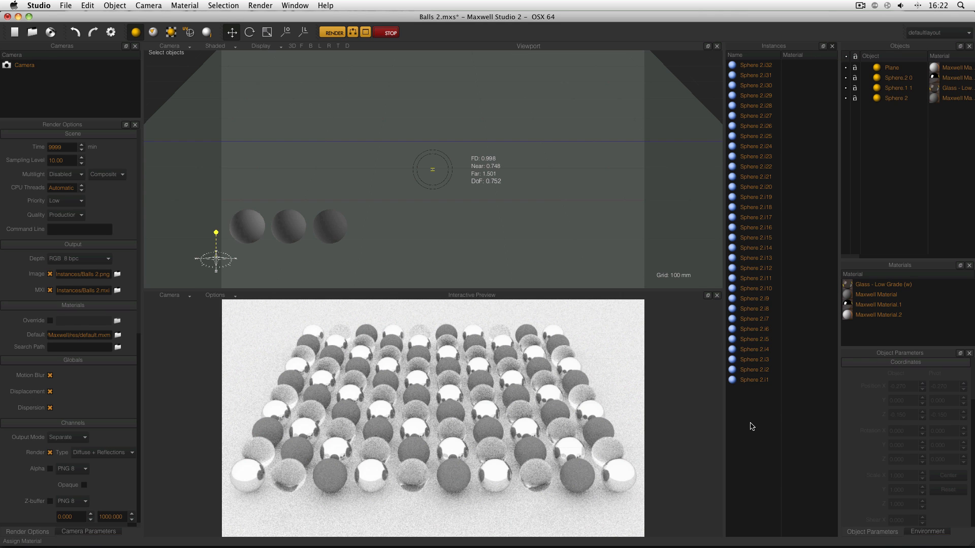
mouse_move(846, 322)
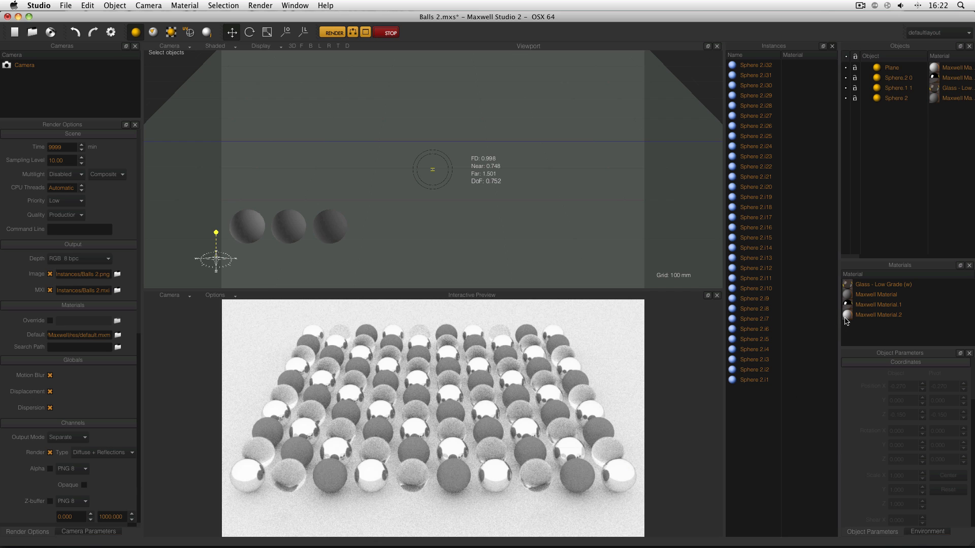